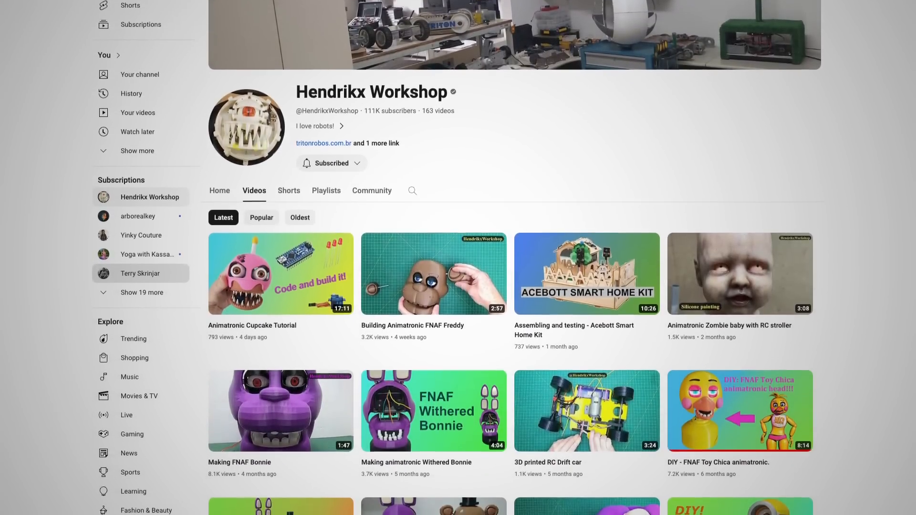
scroll("down", 3)
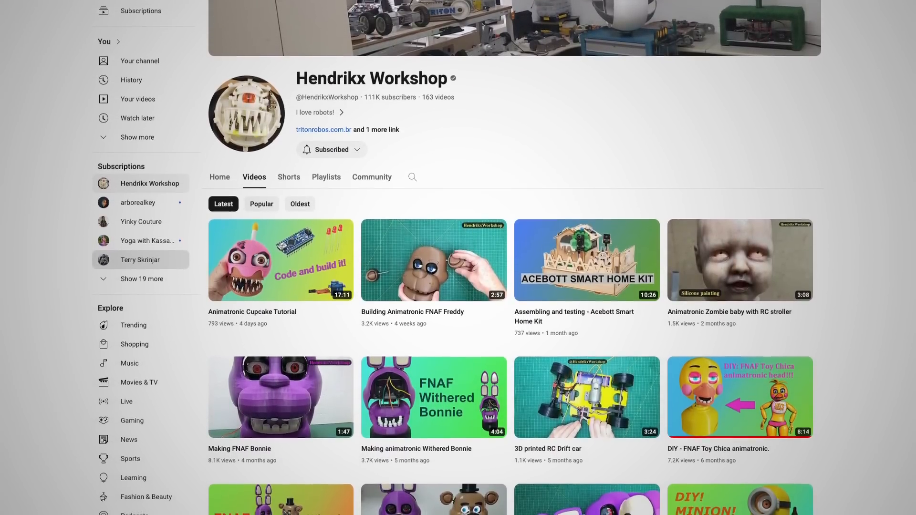